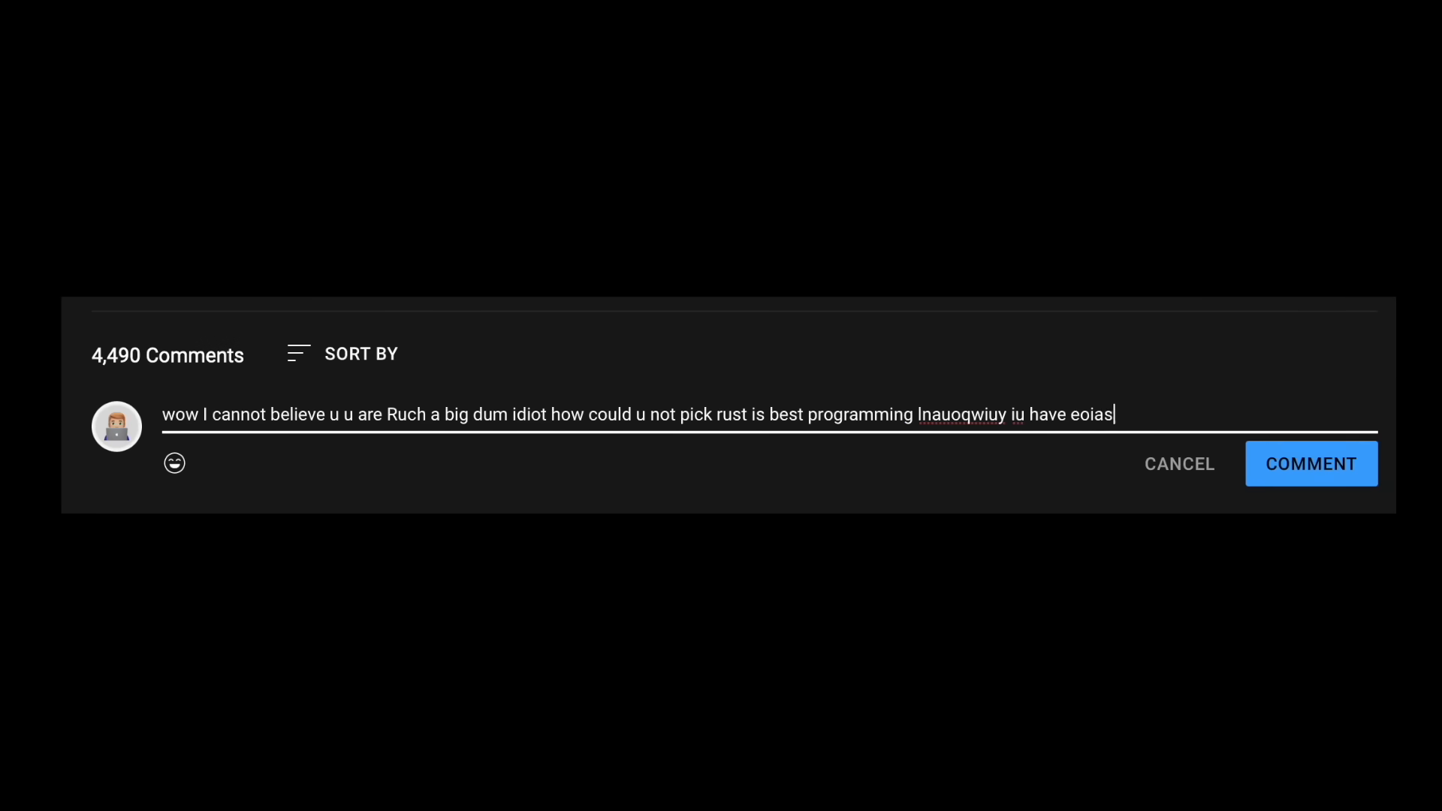
pyautogui.write('use. it make code 1008934675938468947590587% safer gif')
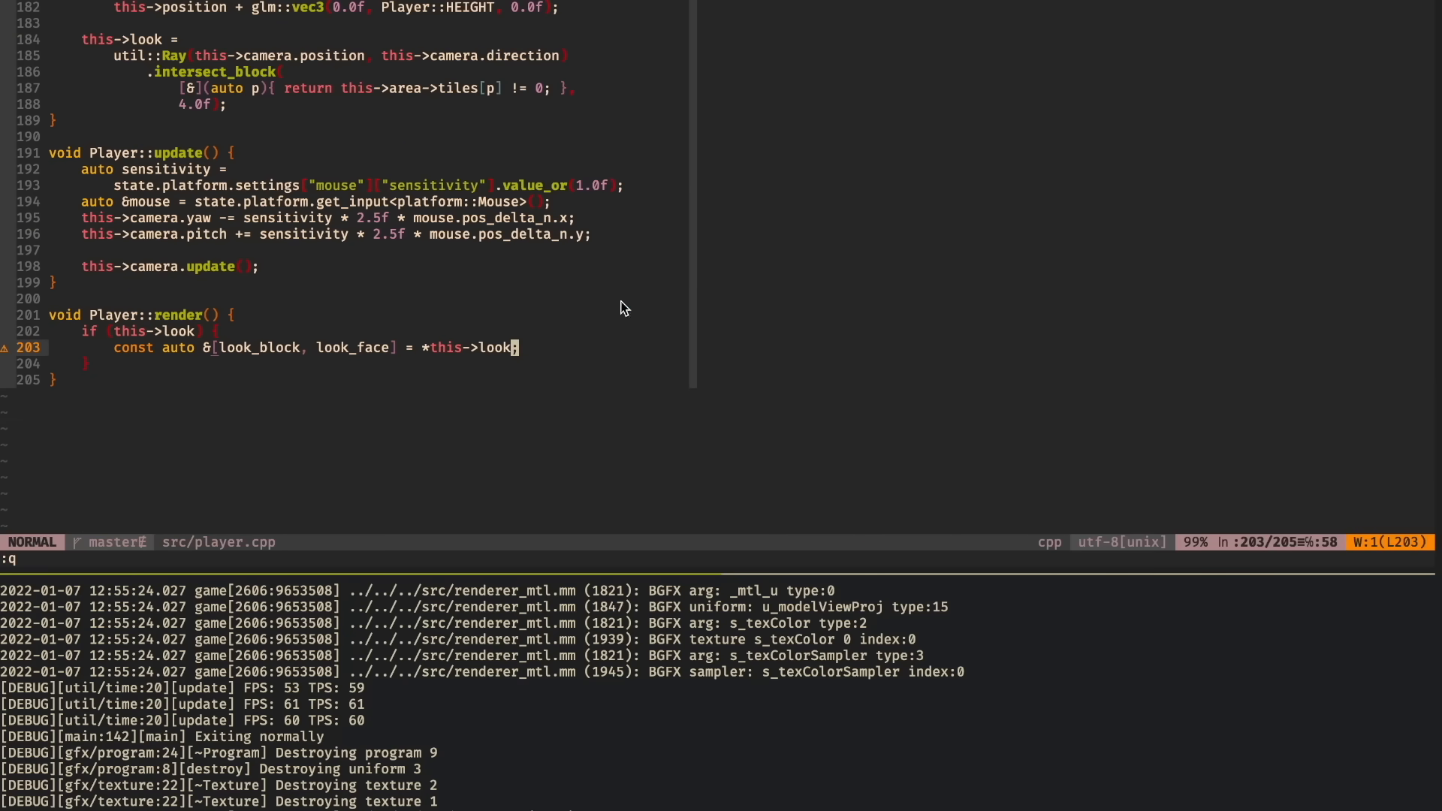
pyautogui.write('state.renderer->debug->render_aabb(')
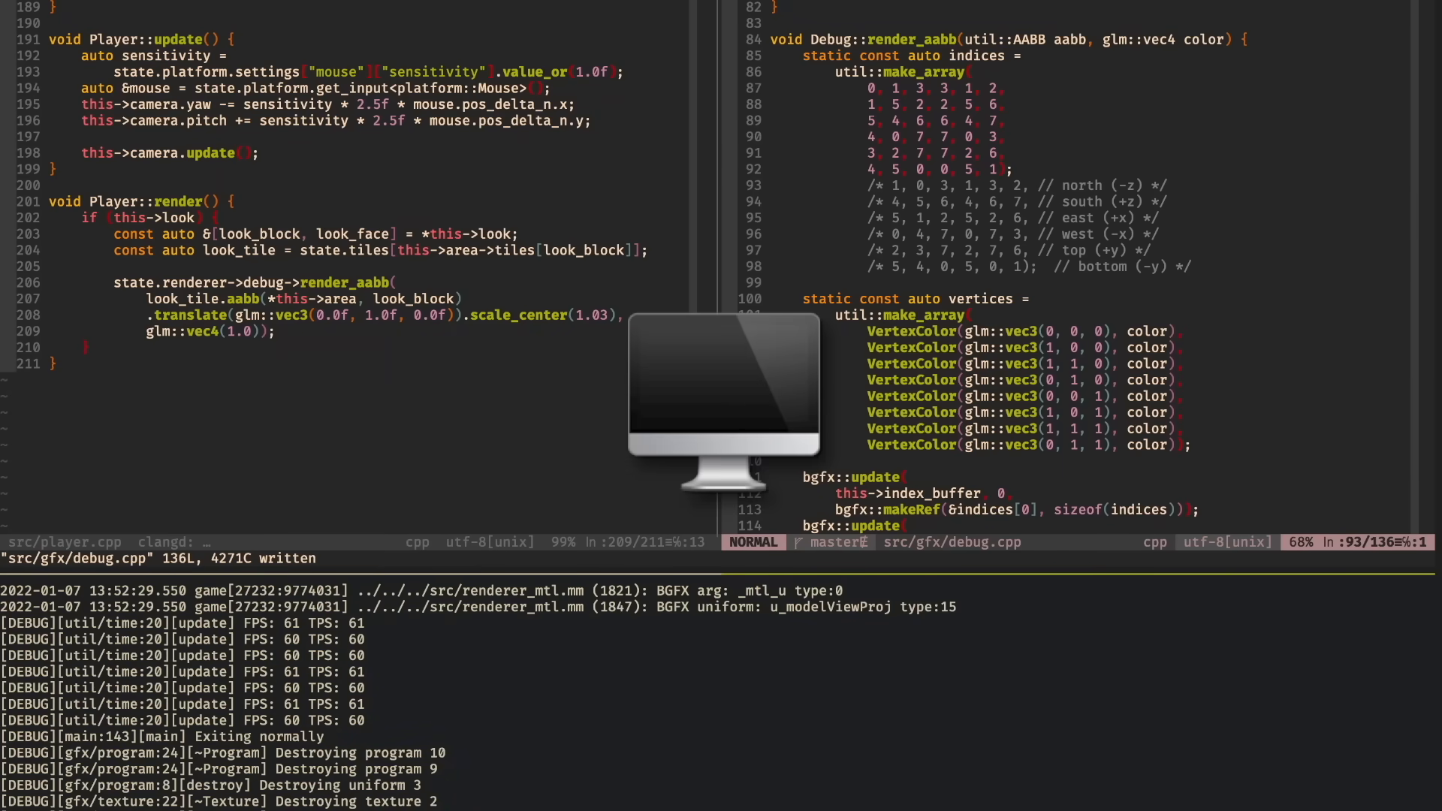
pyautogui.scroll(-3)
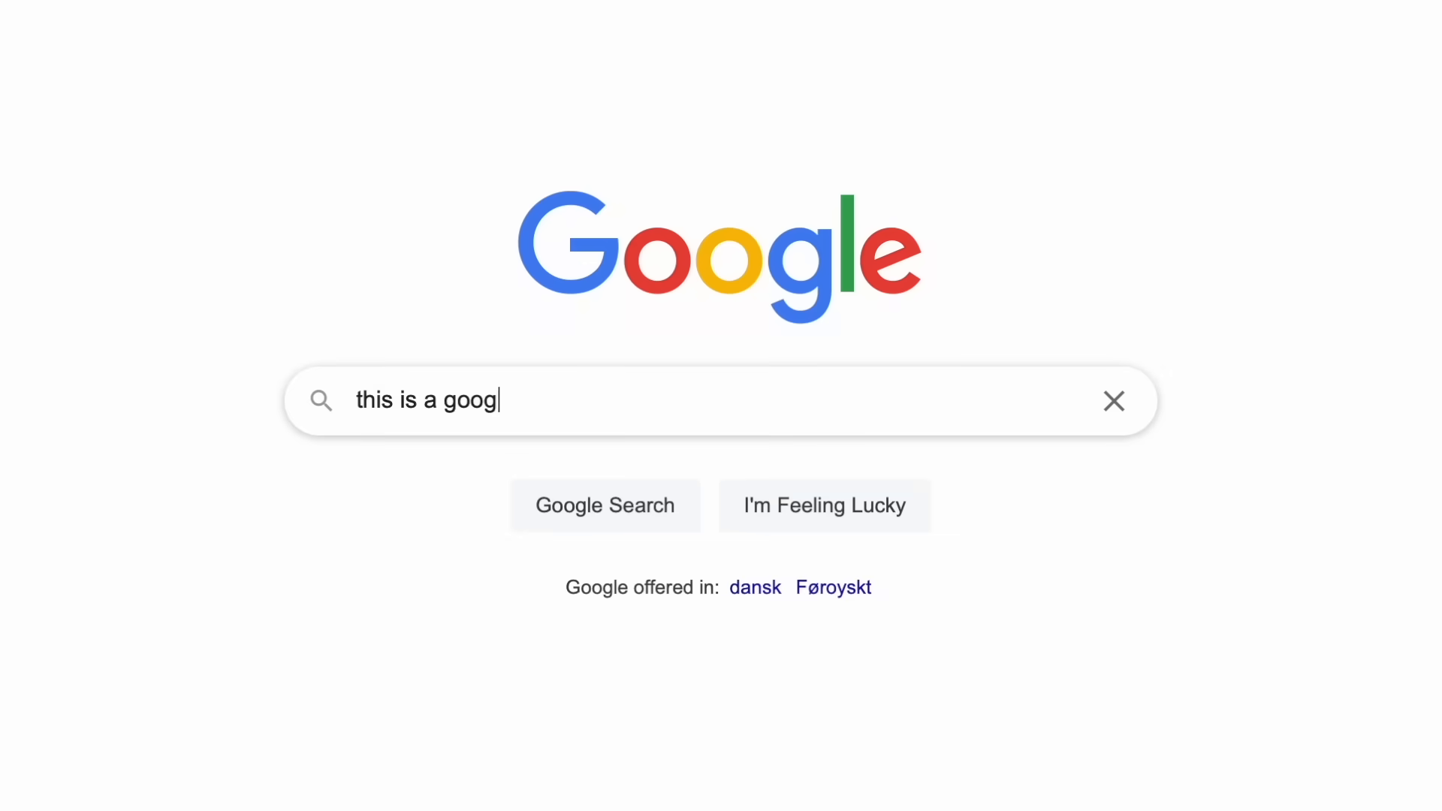
pyautogui.write('le search which I want')
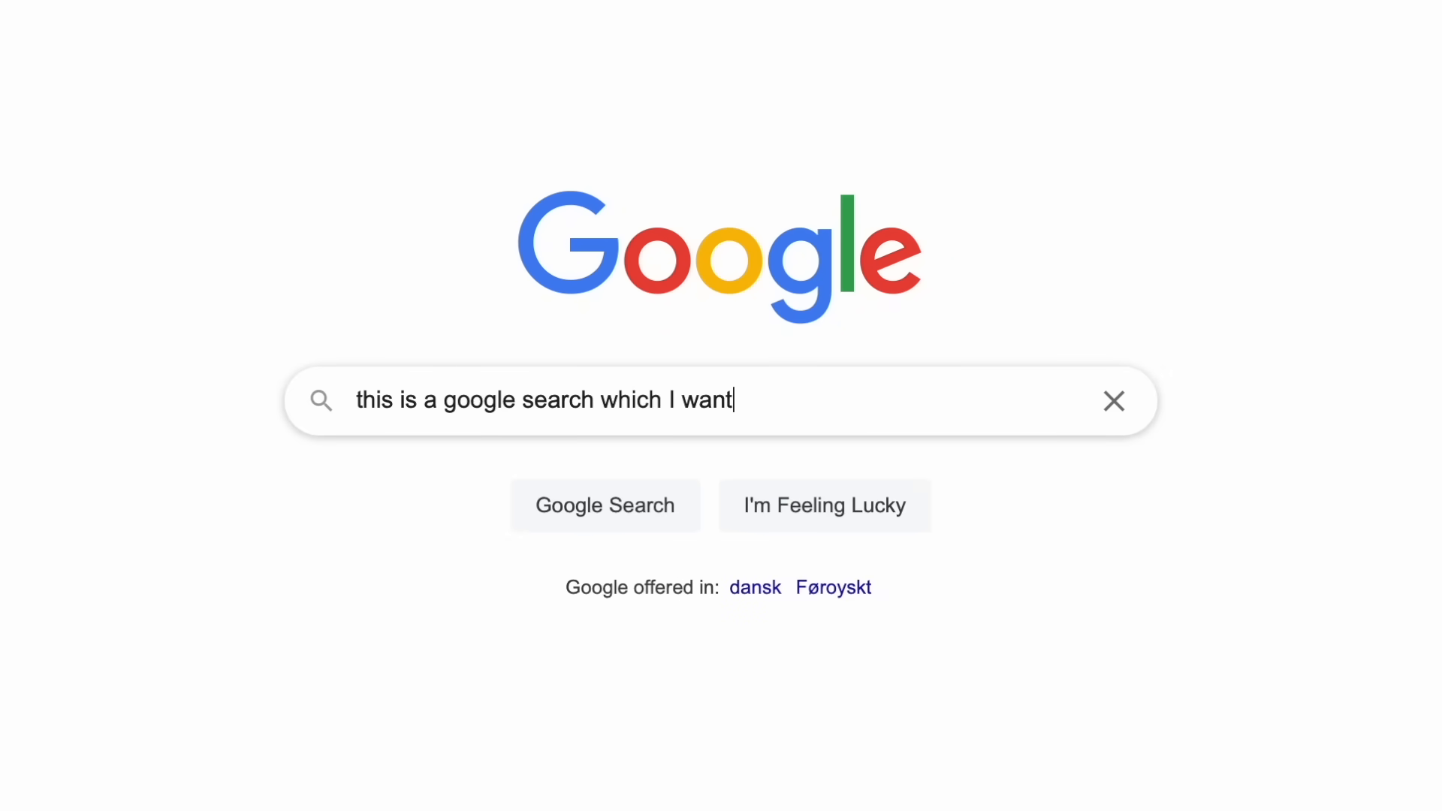
pyautogui.write('protected by mo')
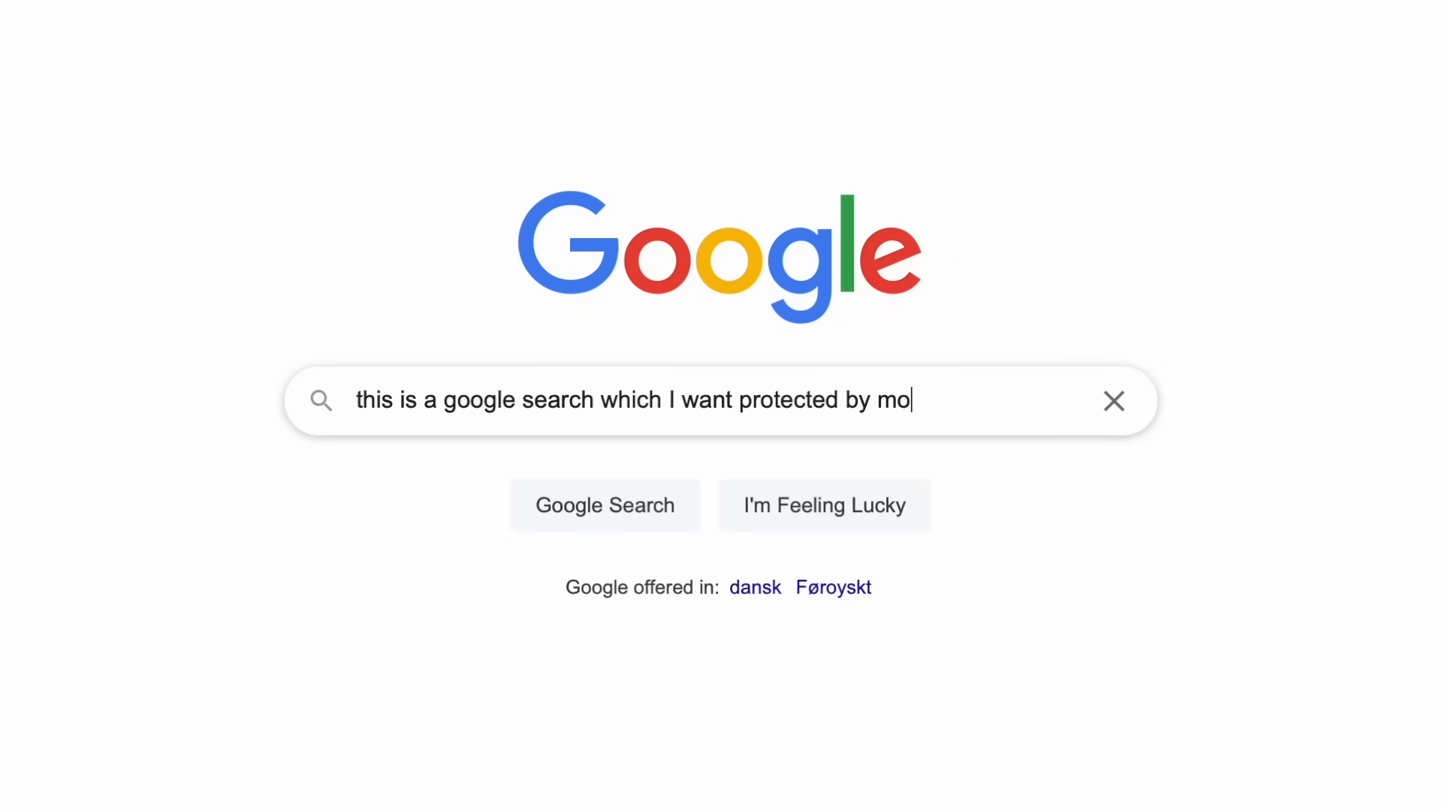
pyautogui.write('re than just what my')
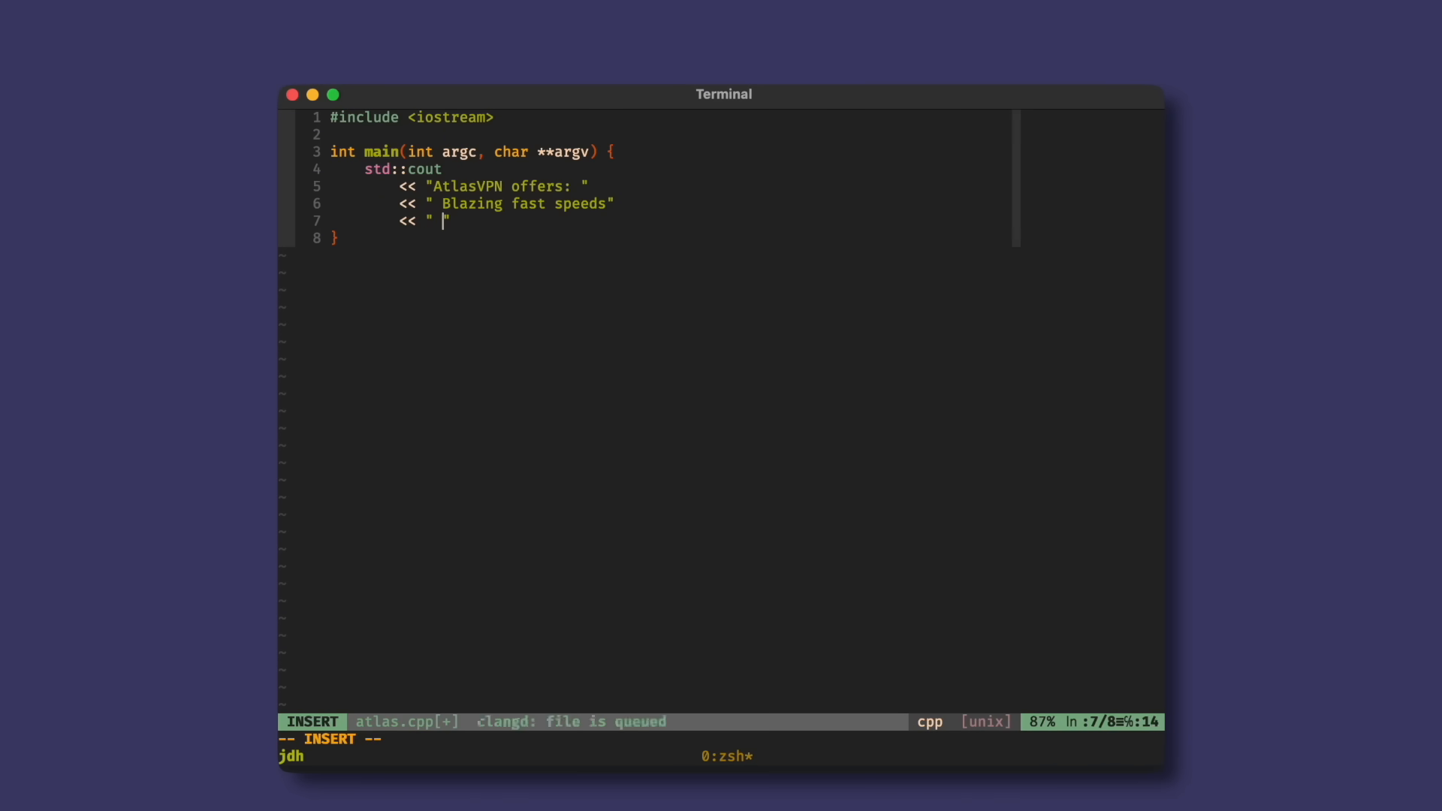
pyautogui.write('unlimited devices connected"')
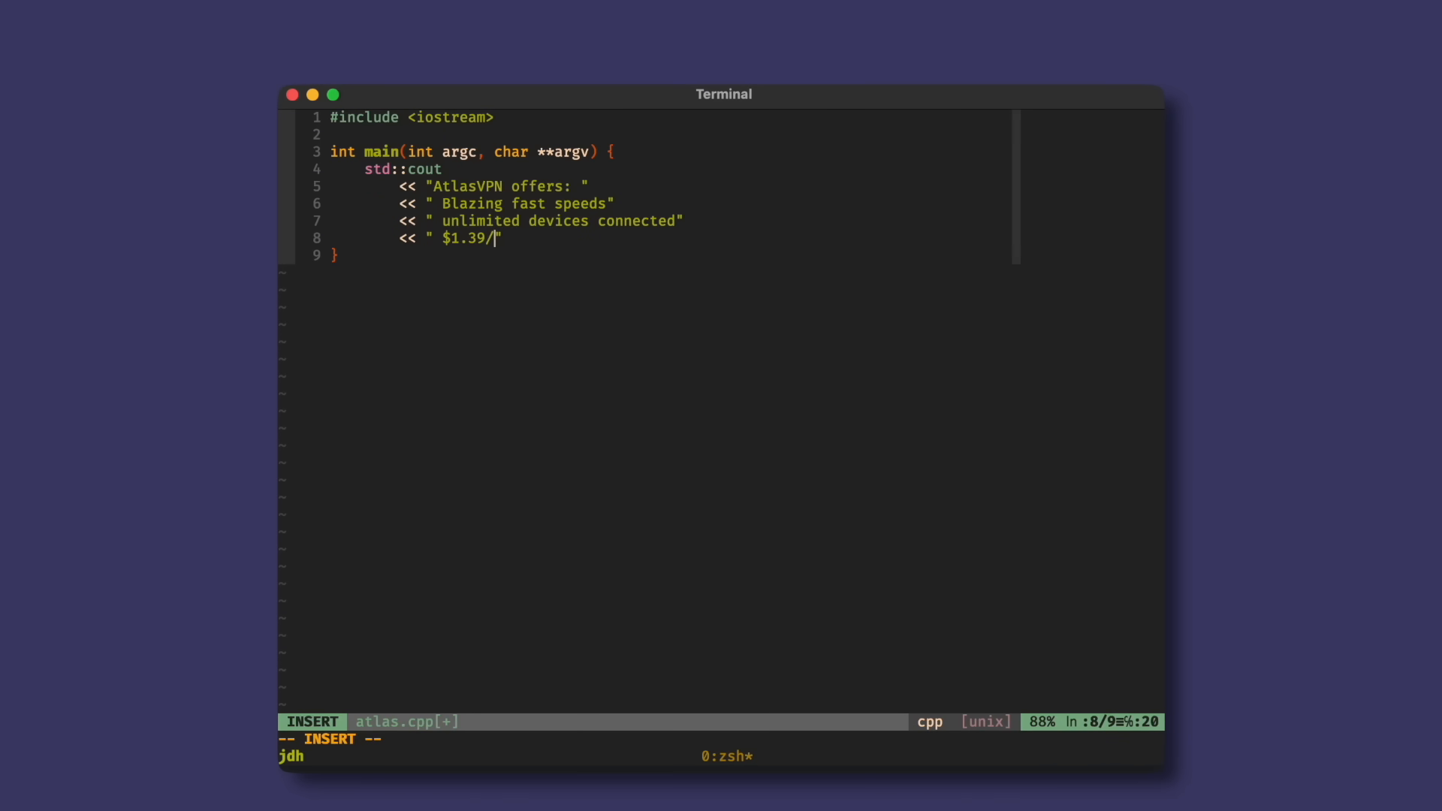
pyautogui.write('month for 3 years for premium access!"')
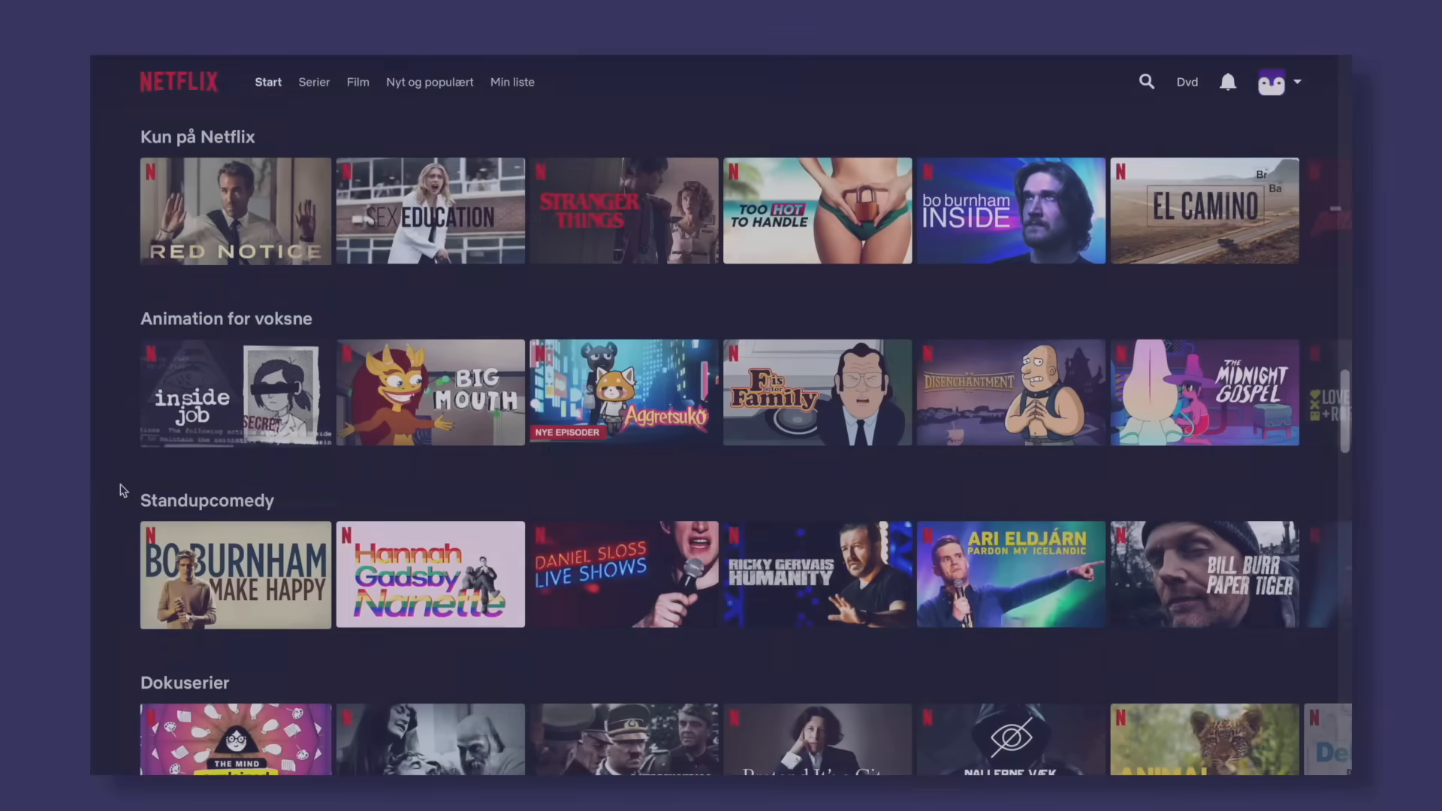
pyautogui.scroll(-3)
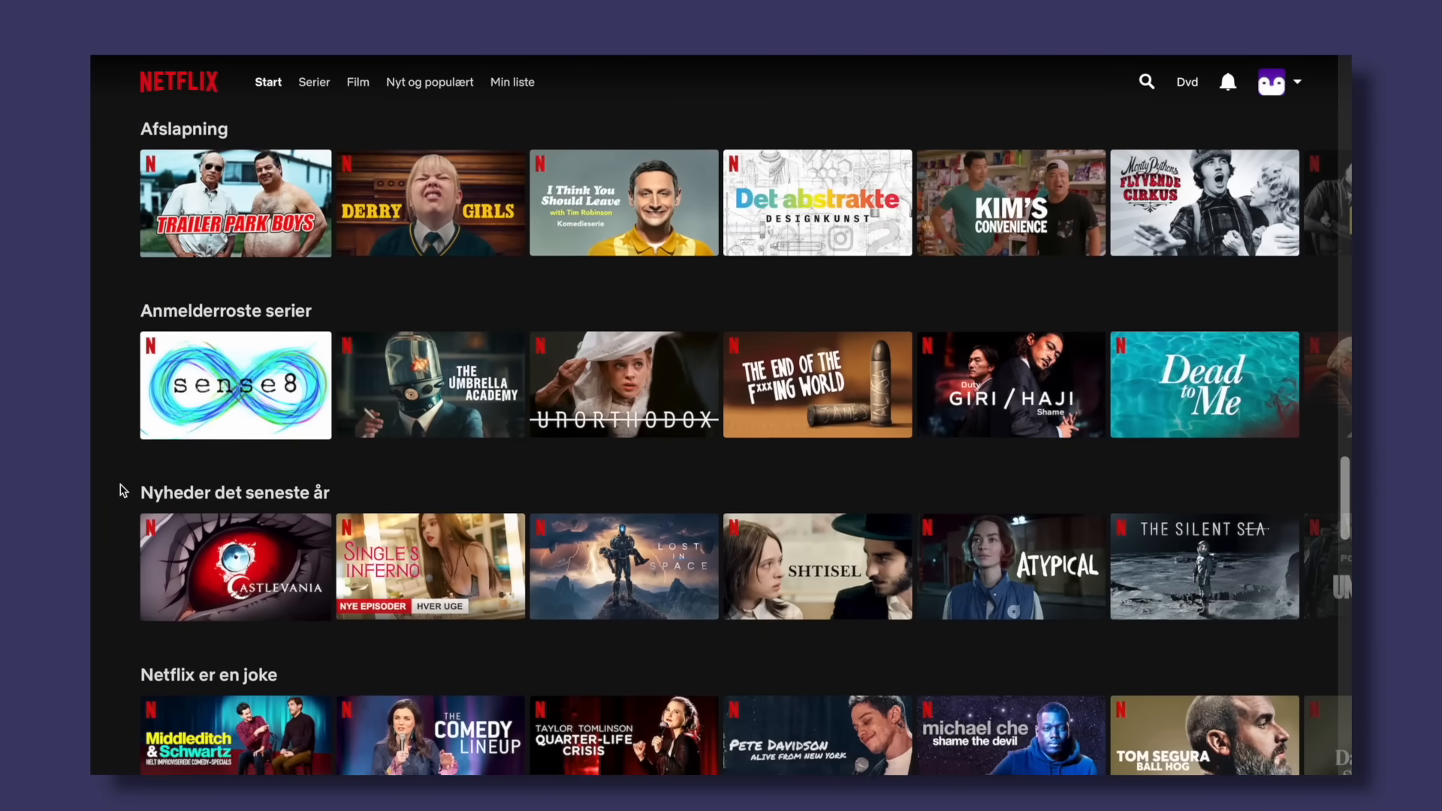
pyautogui.scroll(-3)
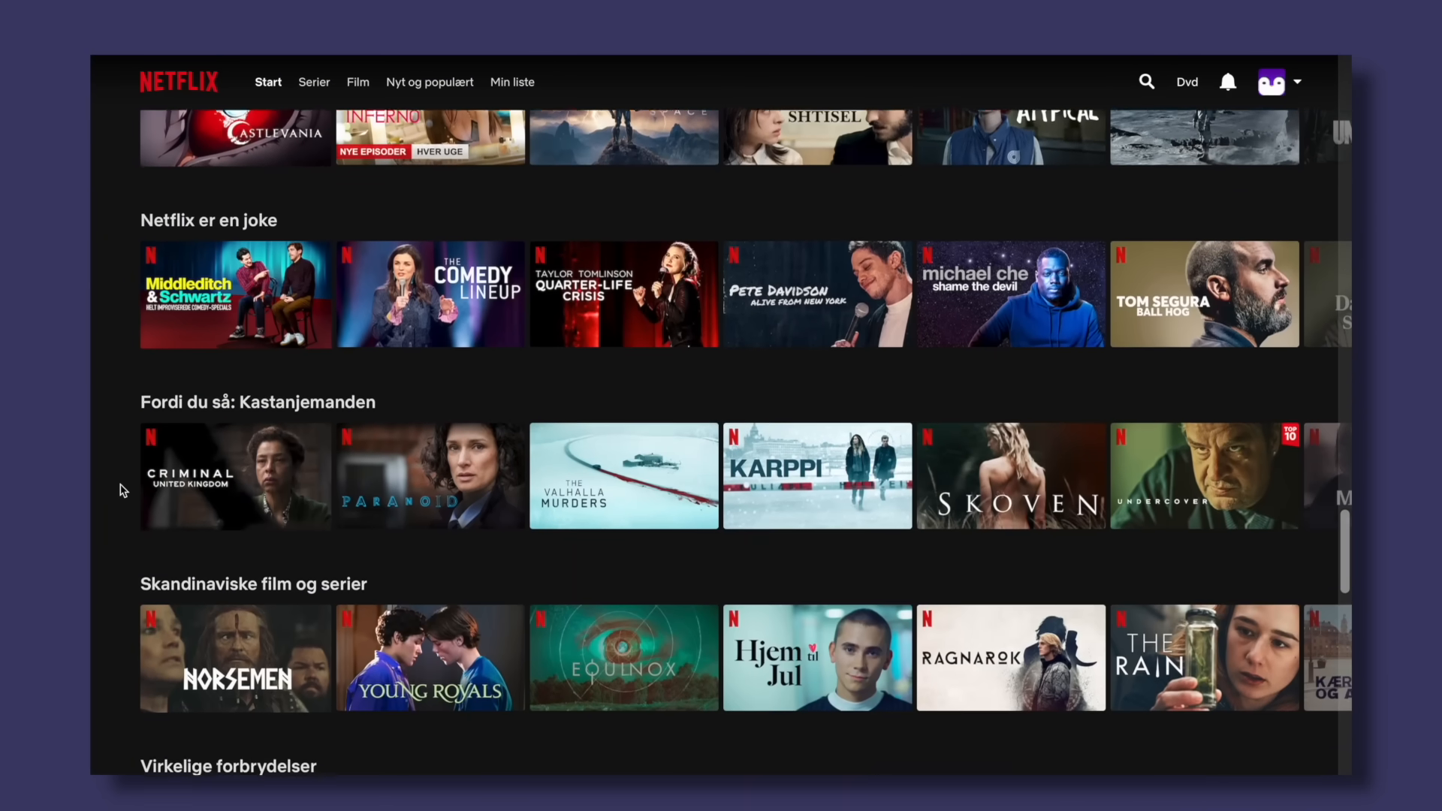
pyautogui.scroll(-3)
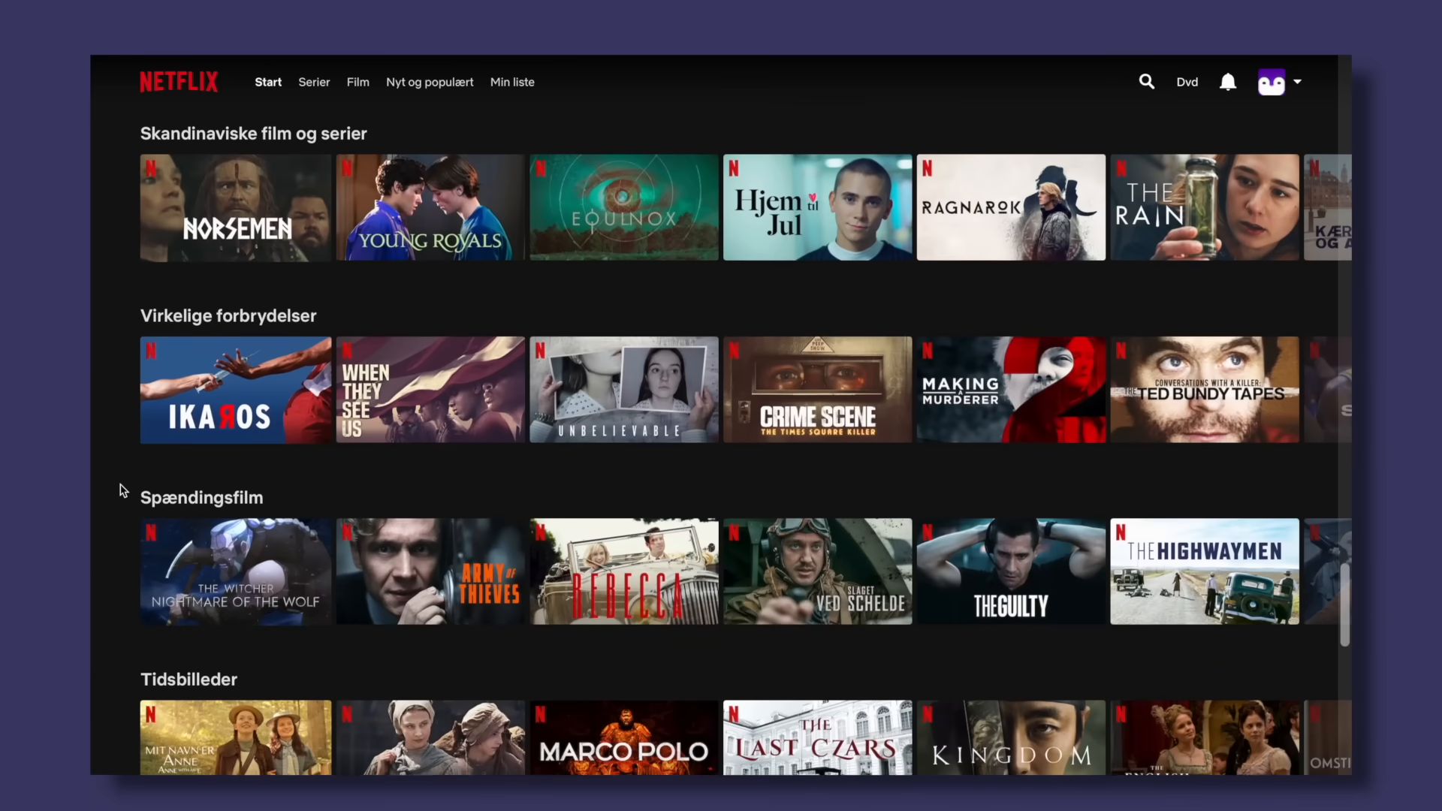
pyautogui.scroll(-3)
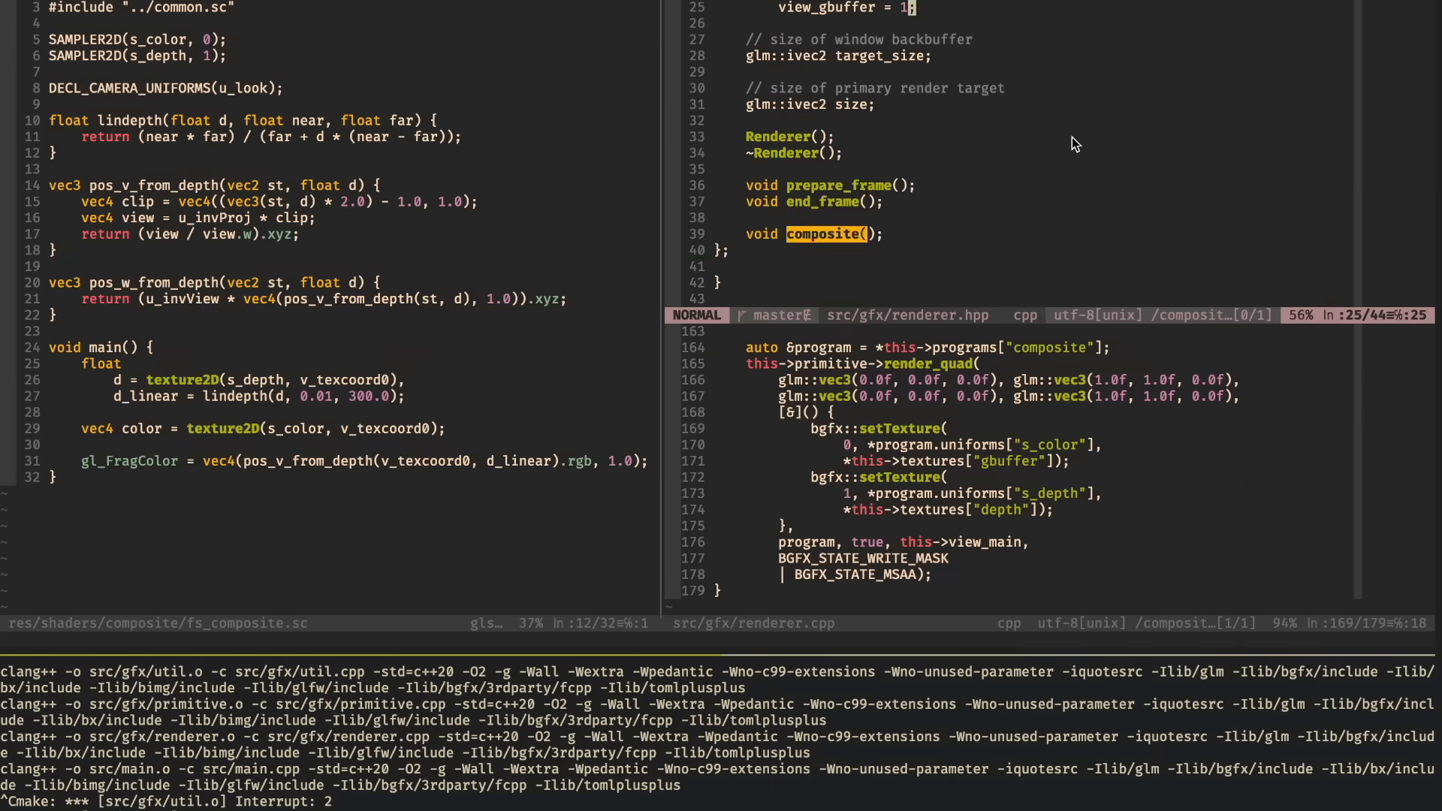
pyautogui.write('this->look_camera.')
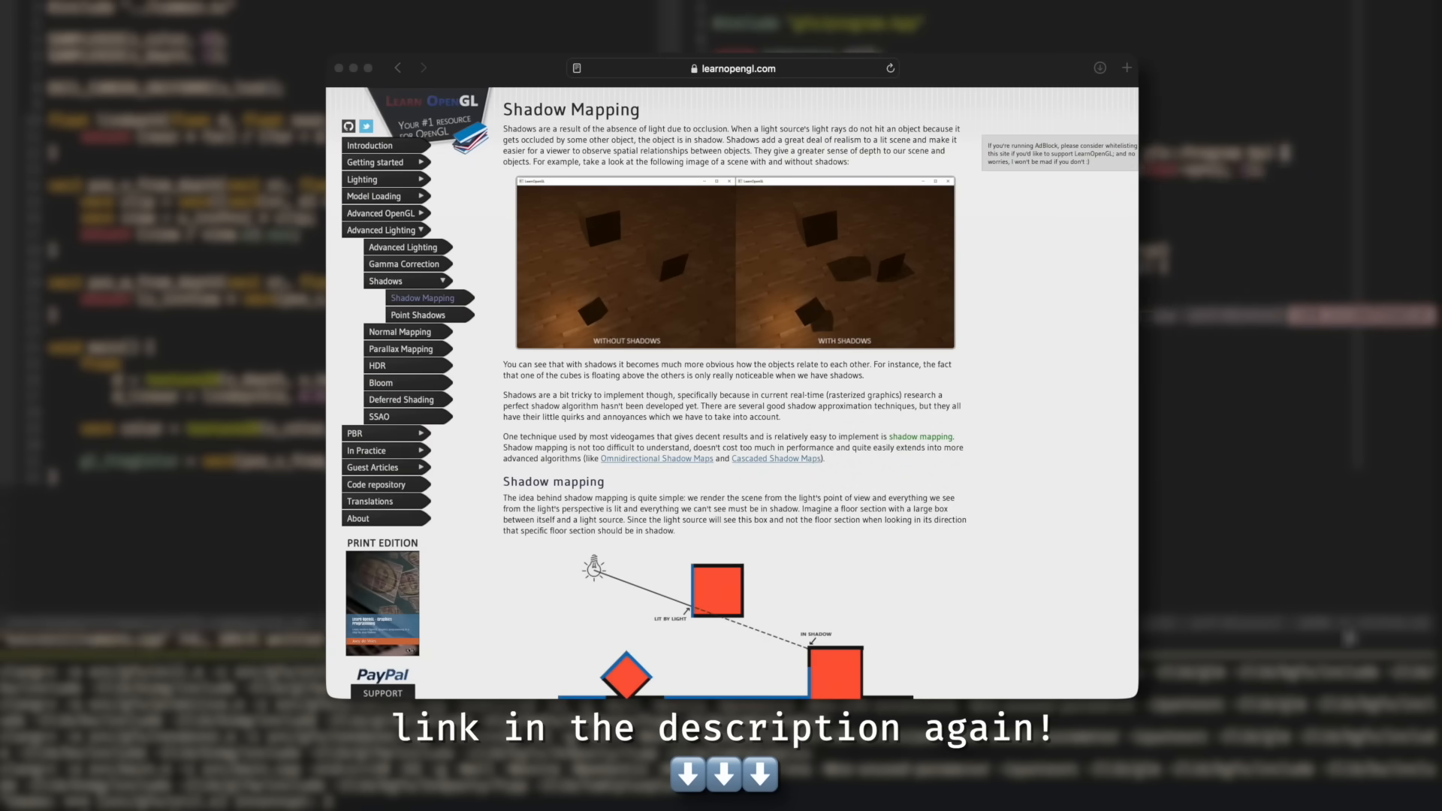
pyautogui.scroll(-3)
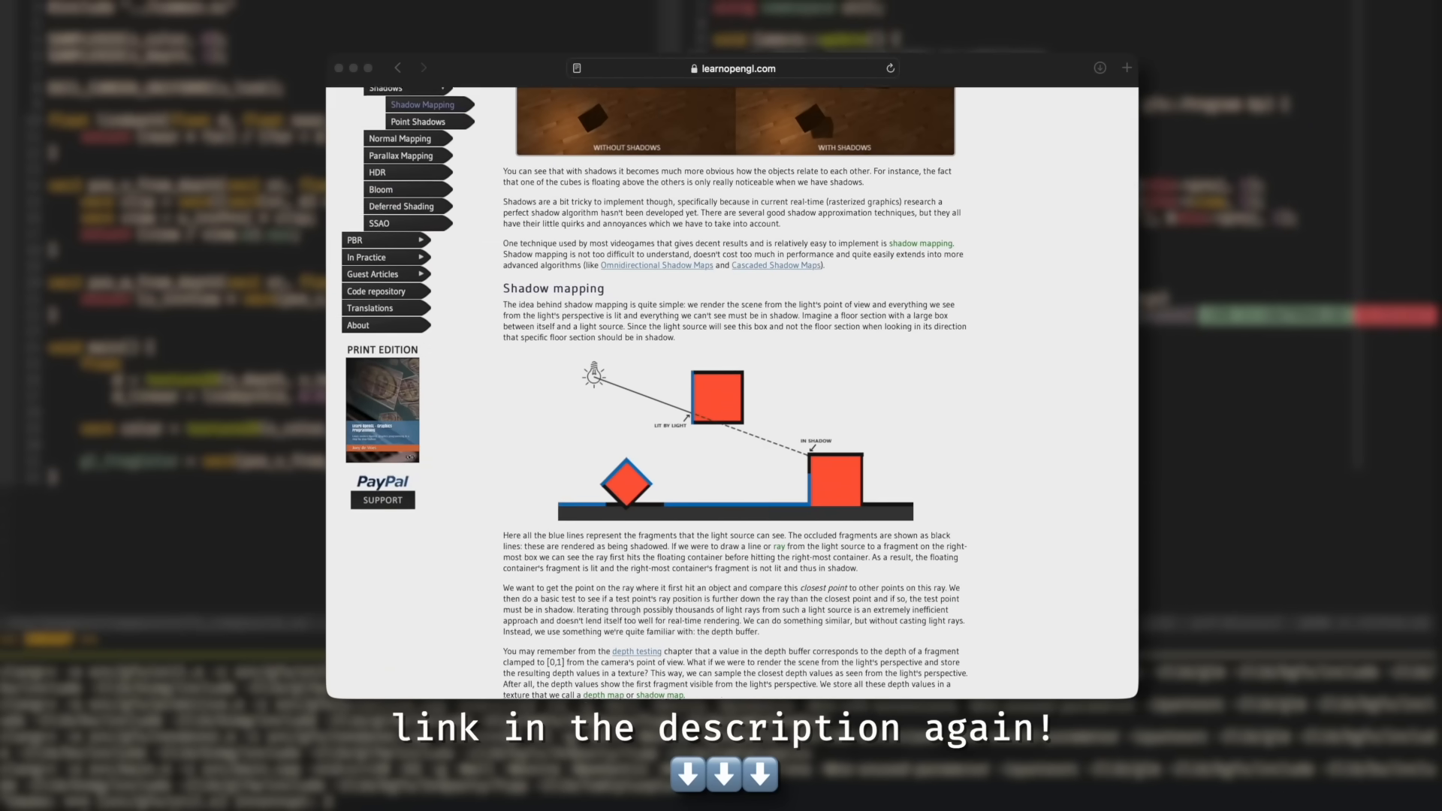
pyautogui.scroll(-3)
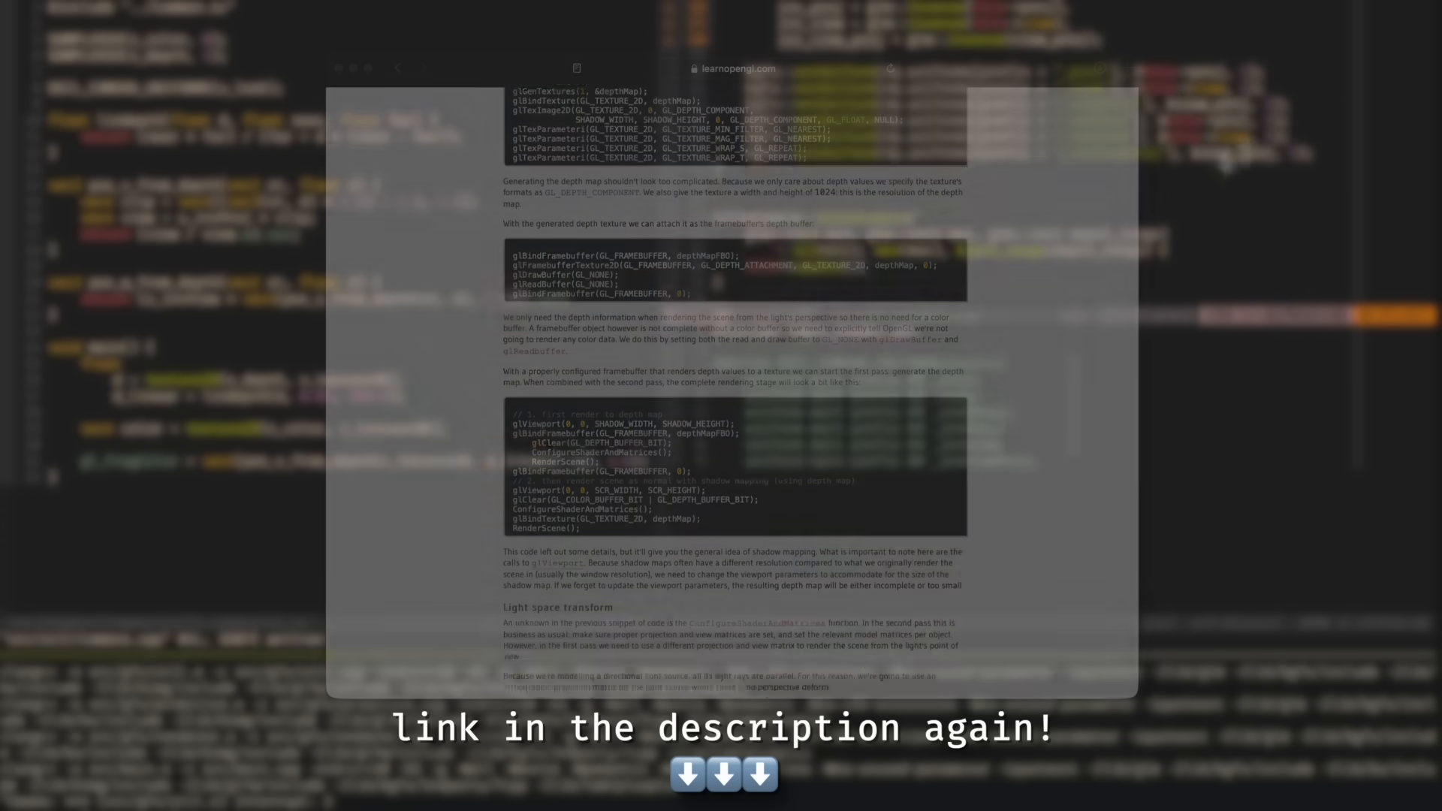